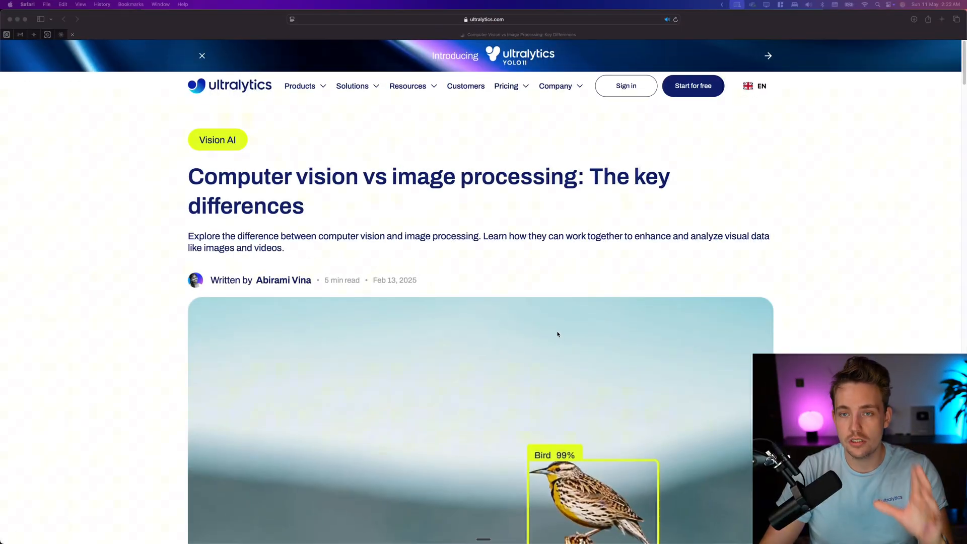
mouse_move(553, 330)
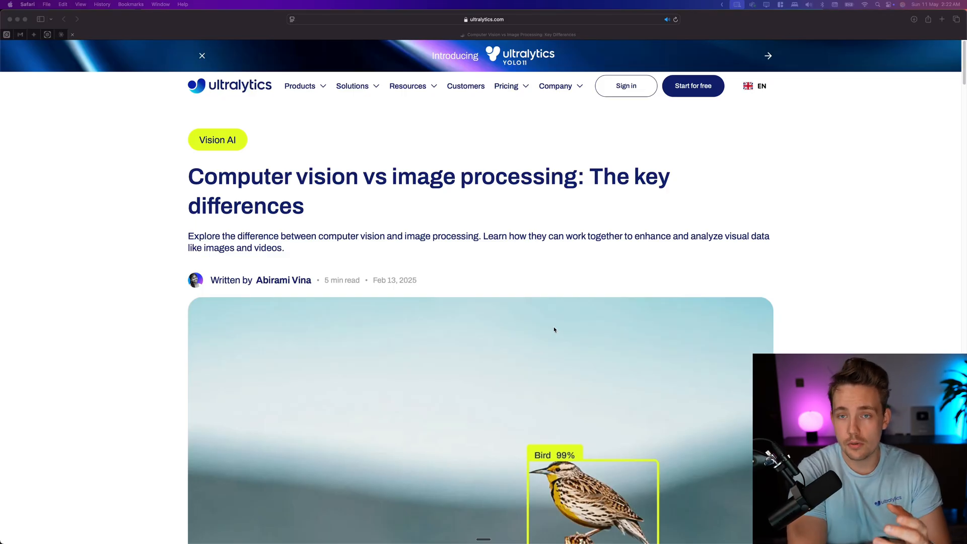
mouse_move(550, 325)
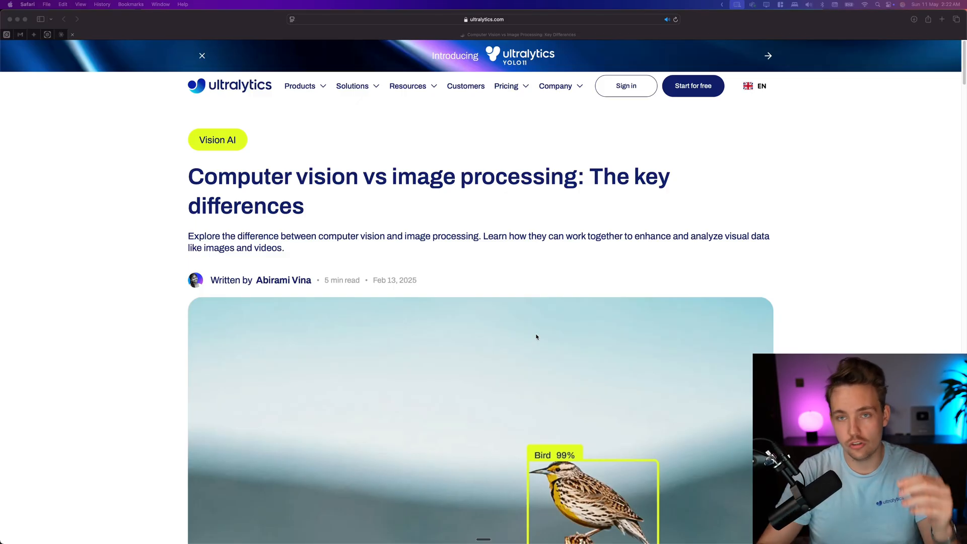
scroll("down", 3)
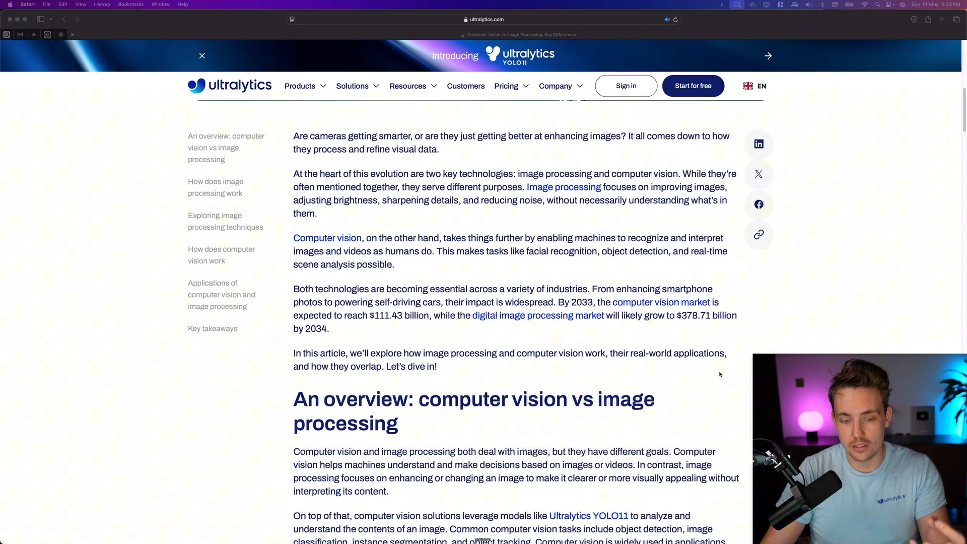
scroll("down", 3)
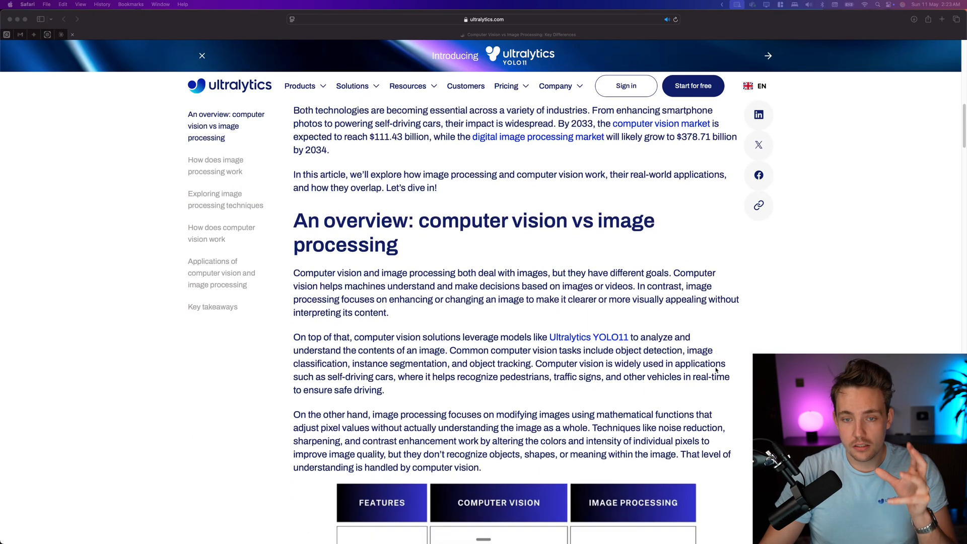
scroll("down", 3)
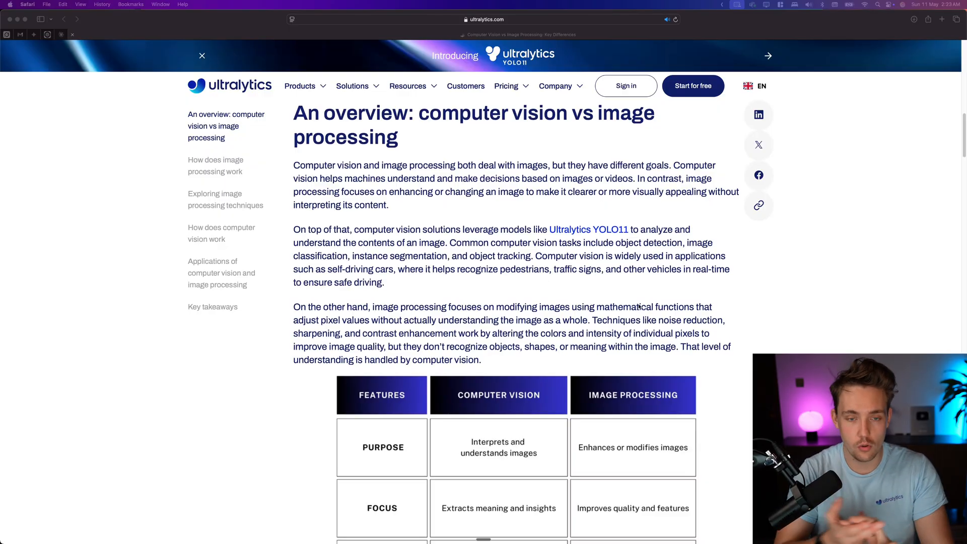
scroll("down", 3)
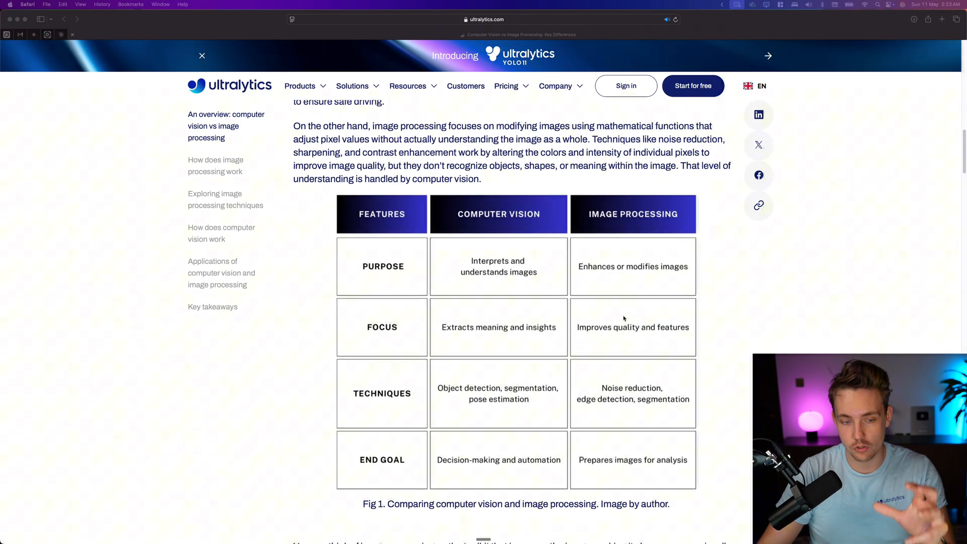
scroll("down", 3)
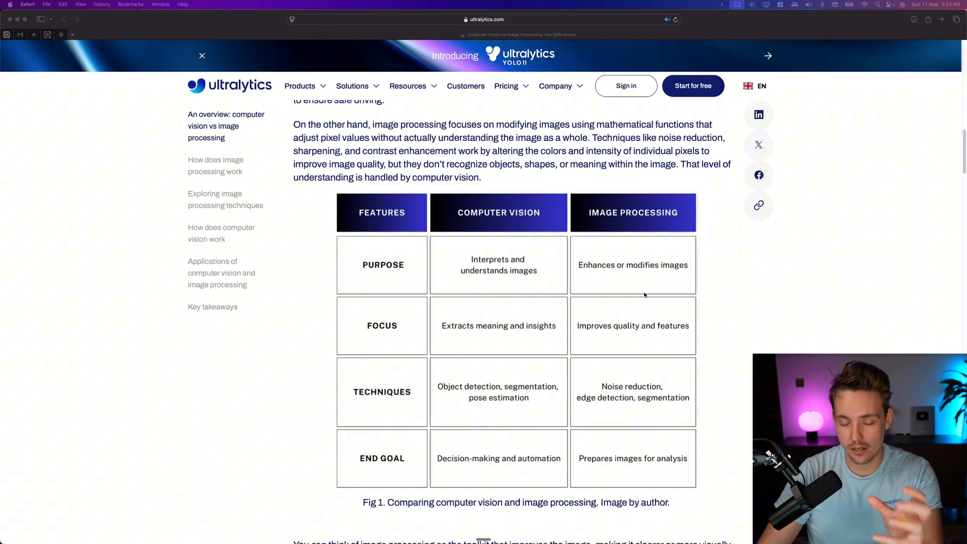
mouse_move(648, 333)
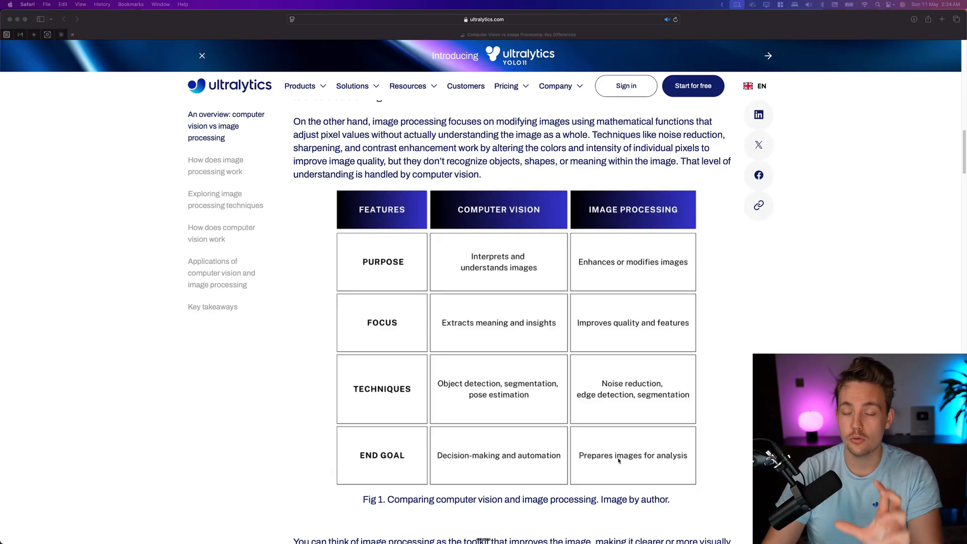
scroll("down", 3)
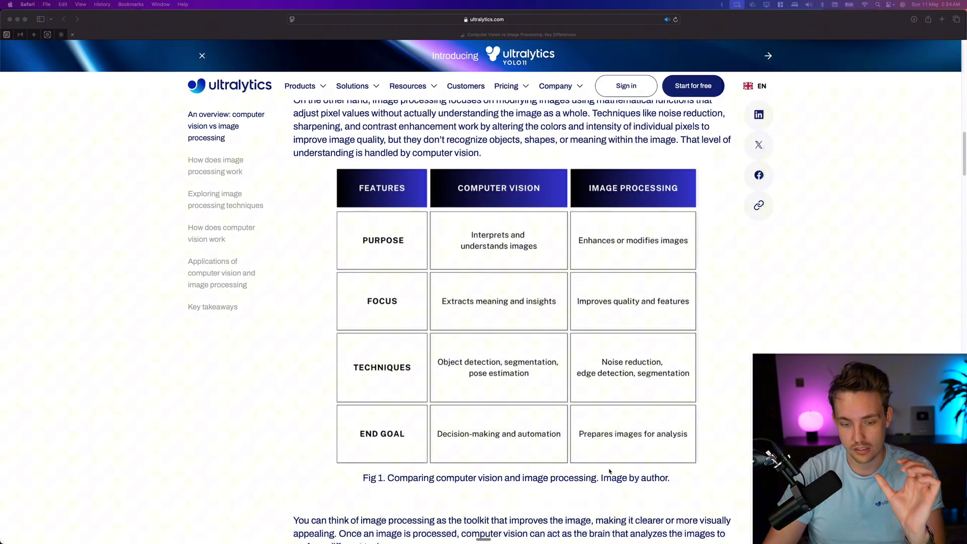
scroll("down", 3)
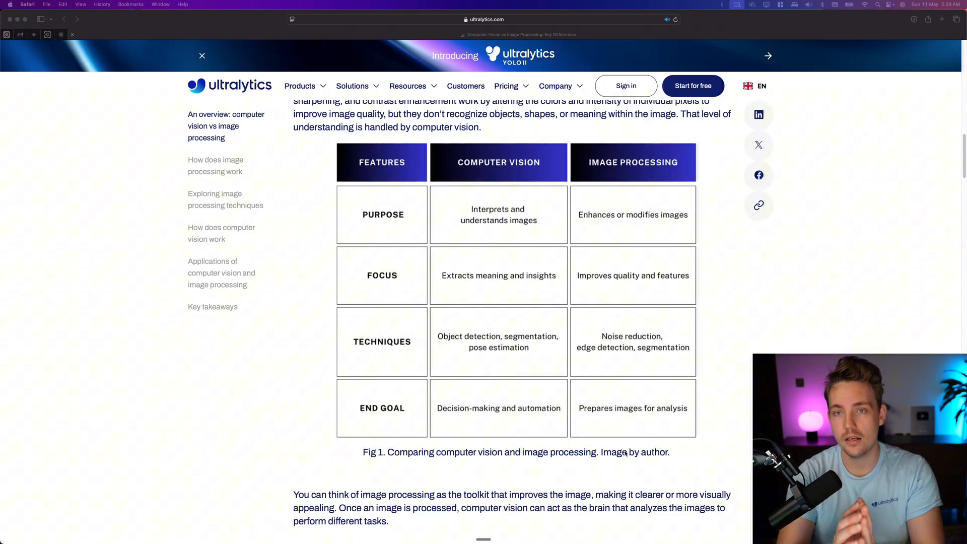
scroll("down", 3)
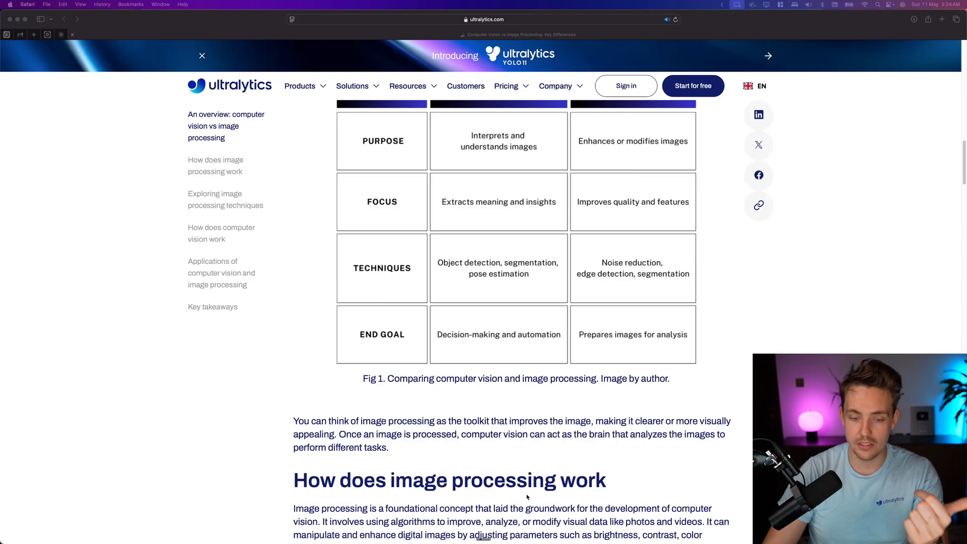
scroll("down", 3)
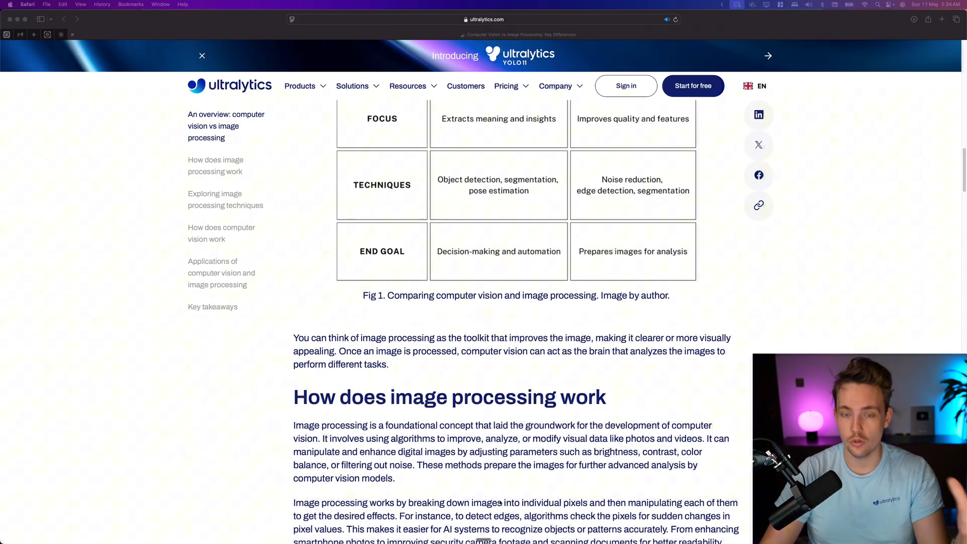
scroll("down", 3)
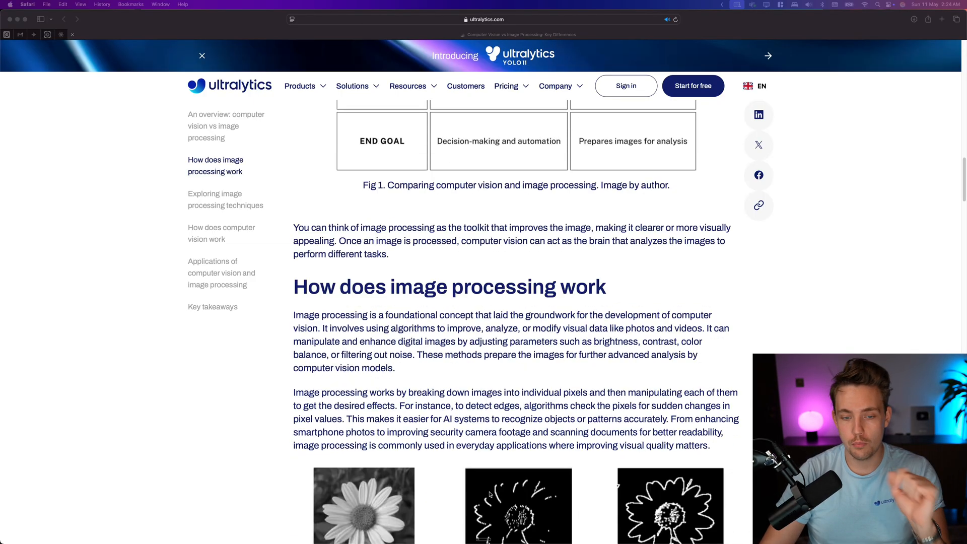
scroll("down", 3)
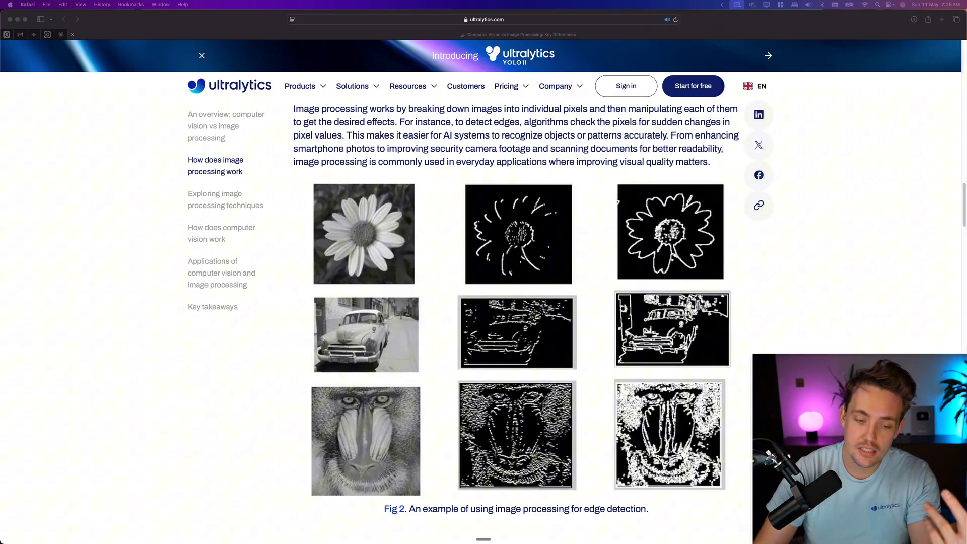
scroll("down", 3)
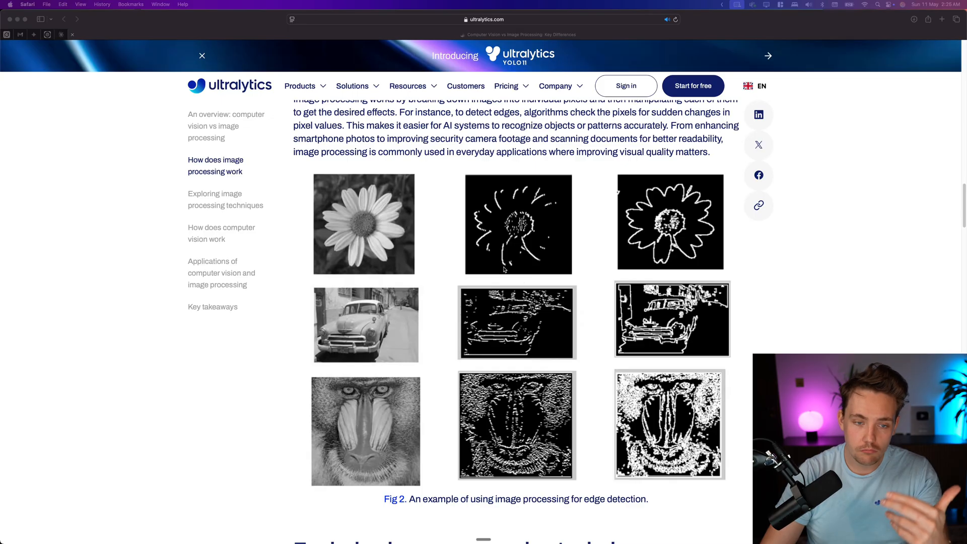
scroll("down", 3)
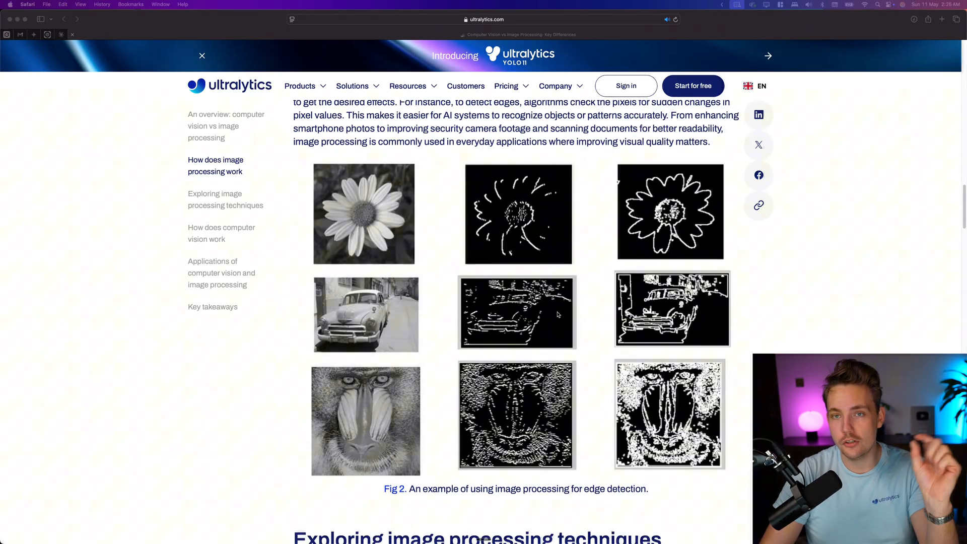
mouse_move(549, 317)
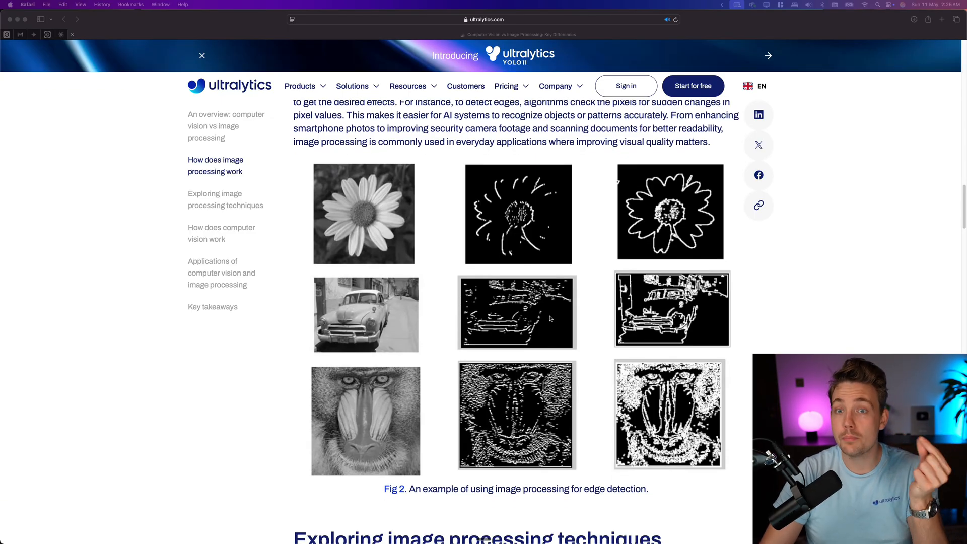
mouse_move(557, 323)
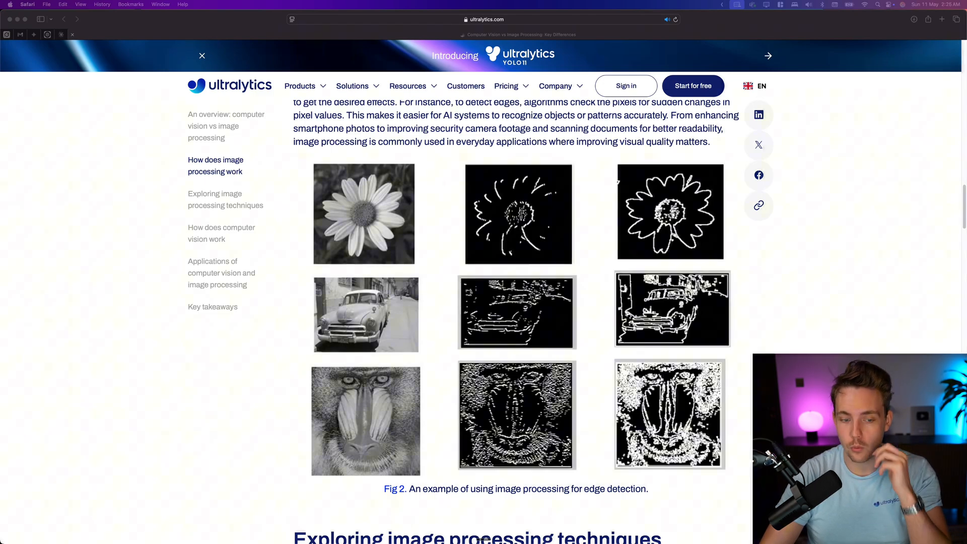
scroll("down", 3)
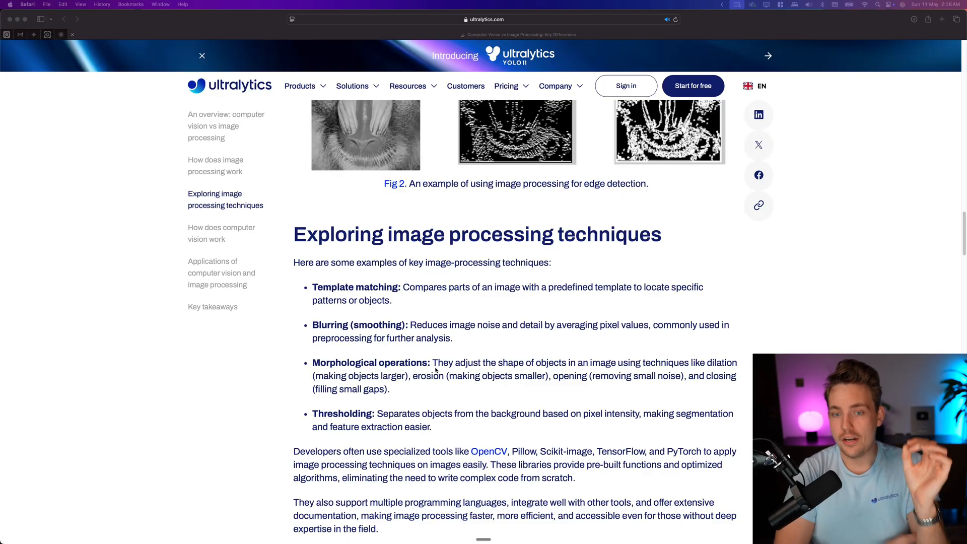
scroll("up", 3)
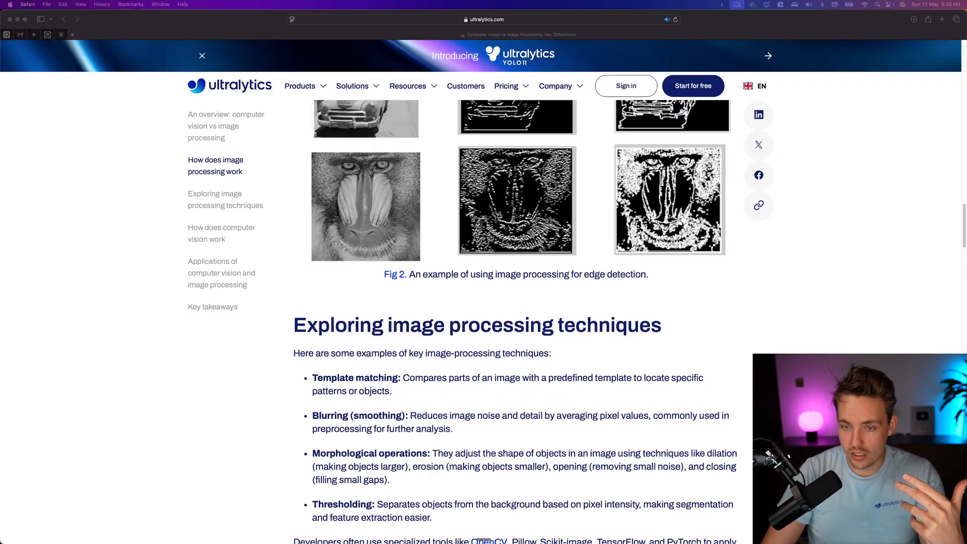
scroll("down", 3)
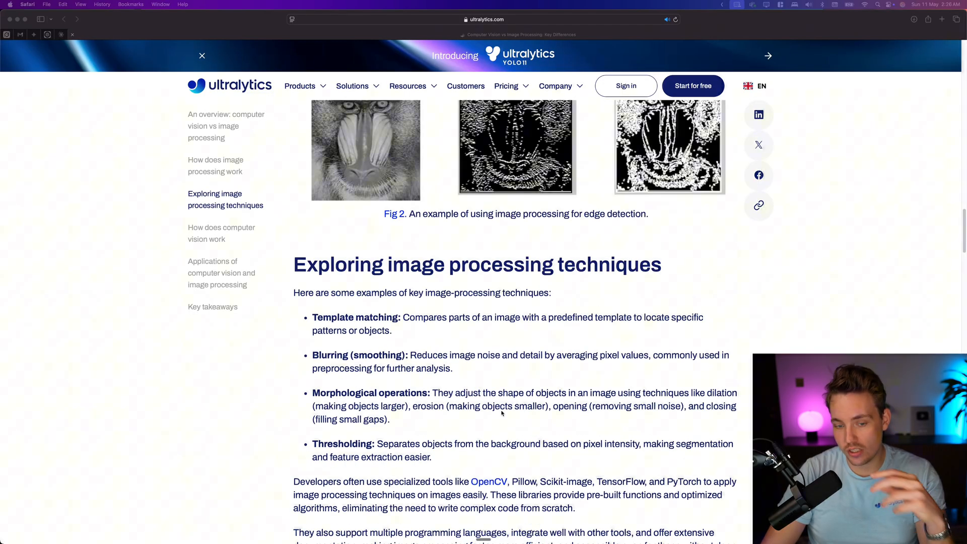
scroll("down", 3)
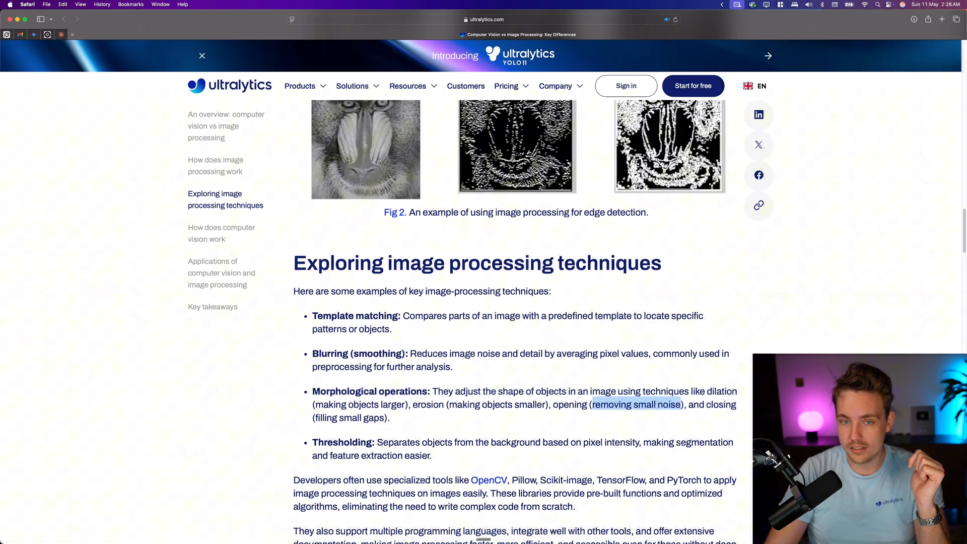
mouse_move(395, 425)
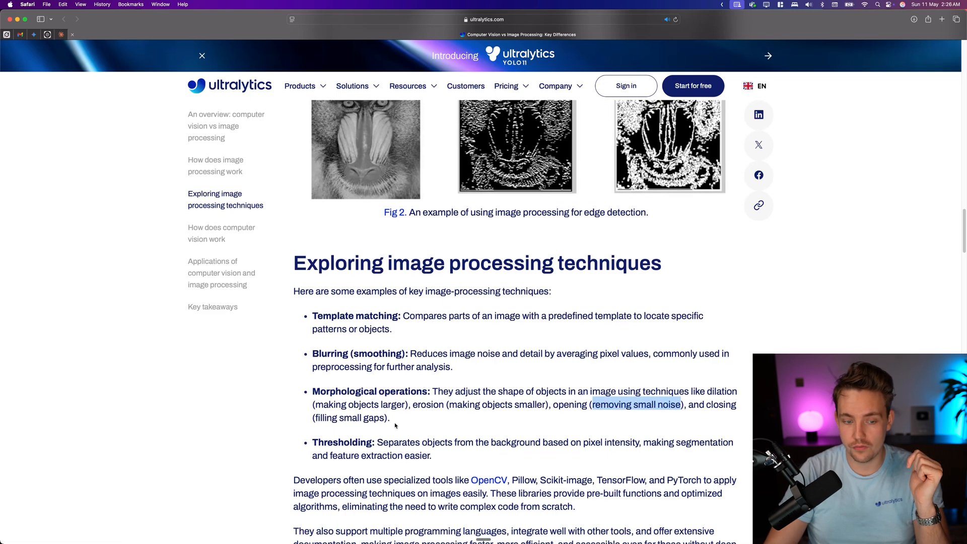
scroll("down", 3)
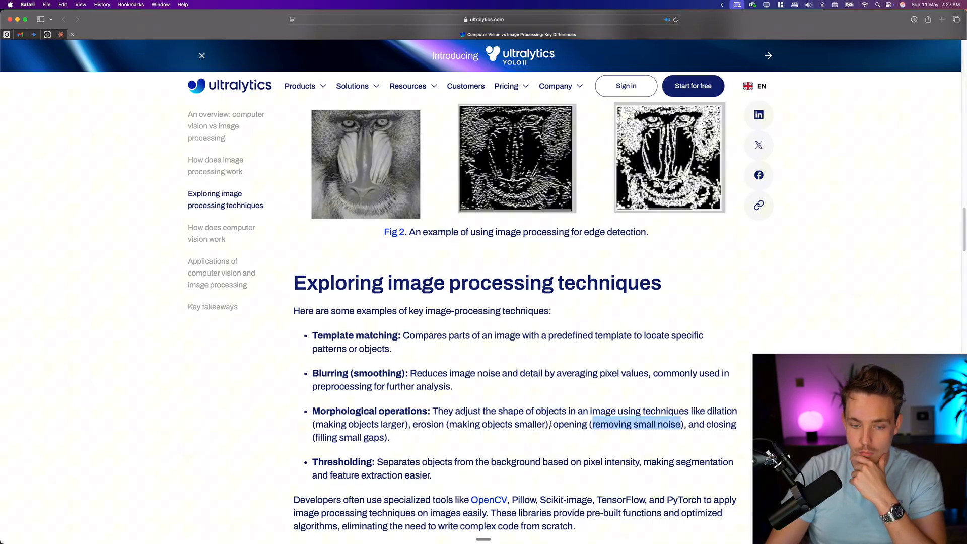
mouse_move(511, 422)
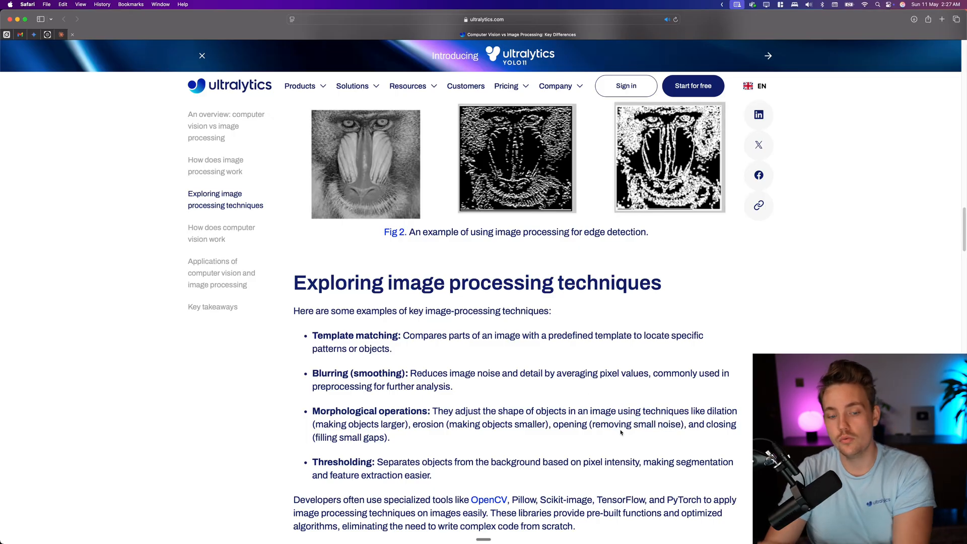
scroll("down", 3)
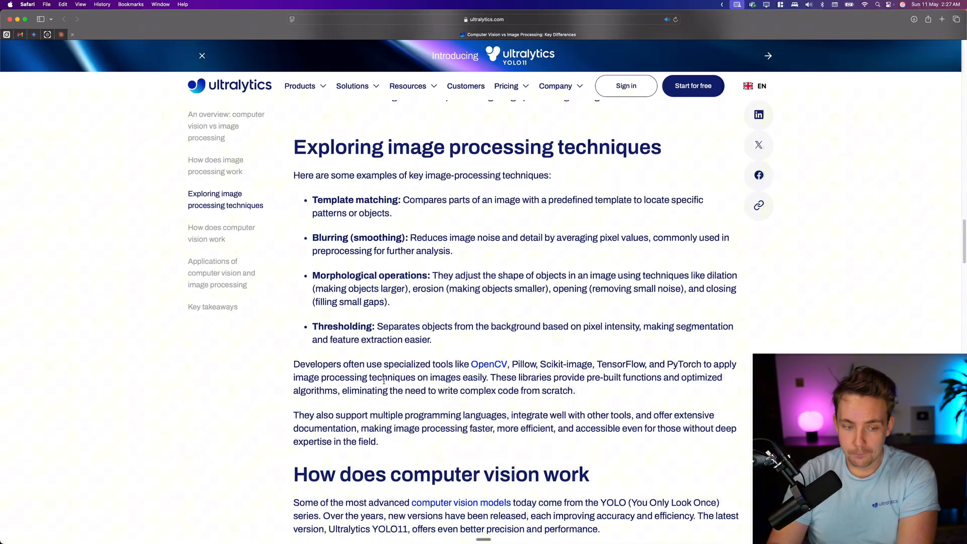
scroll("down", 3)
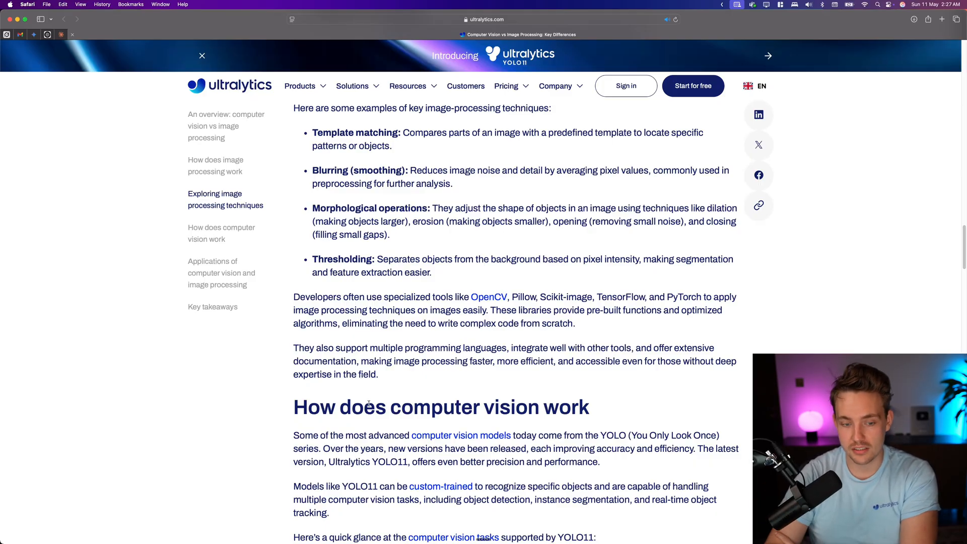
scroll("down", 3)
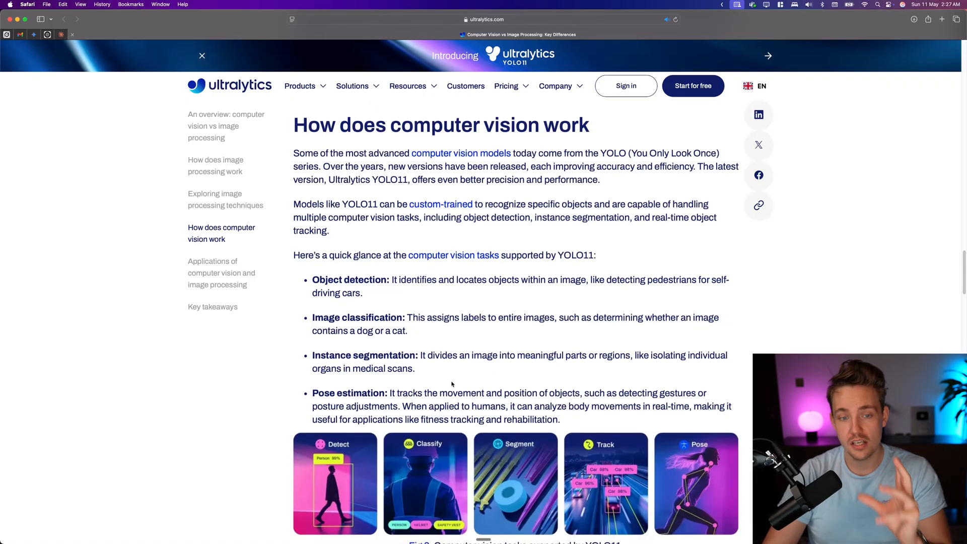
scroll("down", 3)
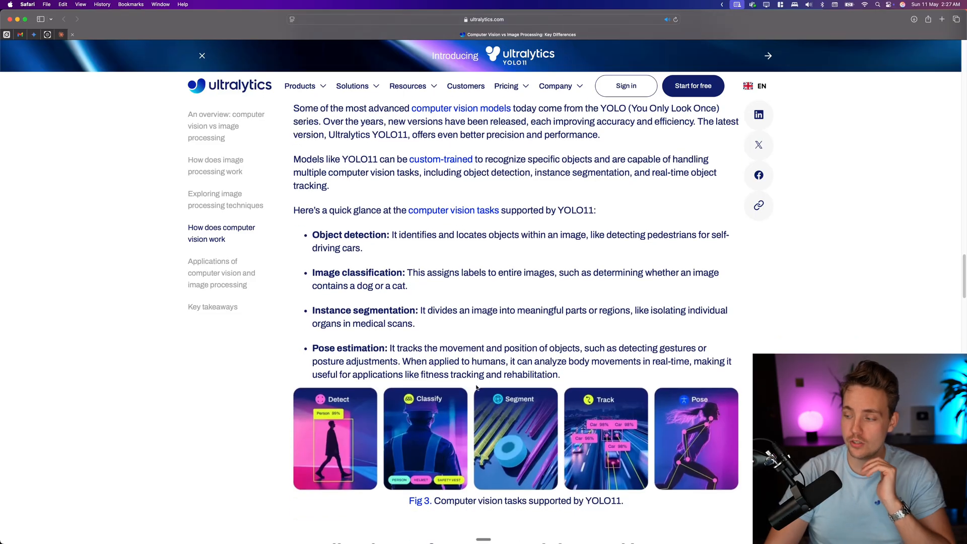
scroll("down", 3)
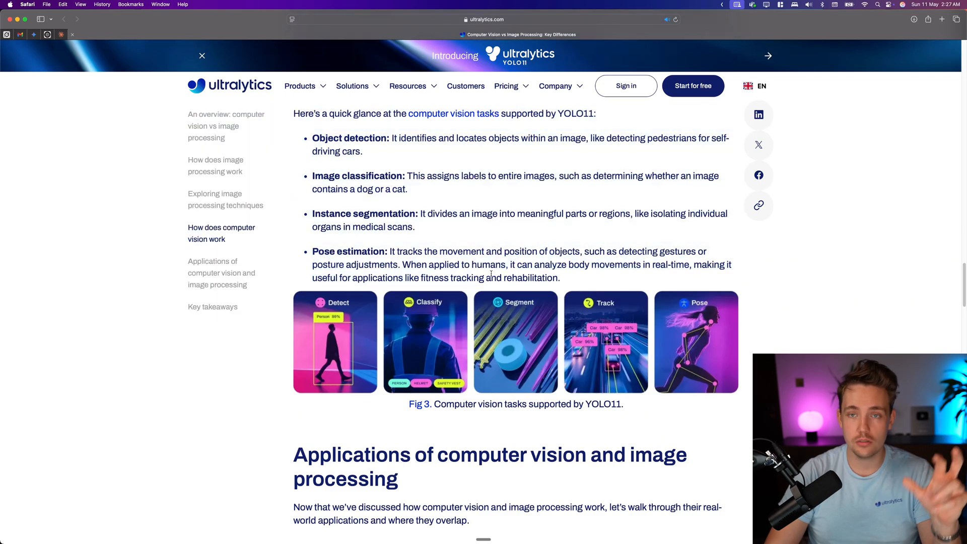
scroll("down", 3)
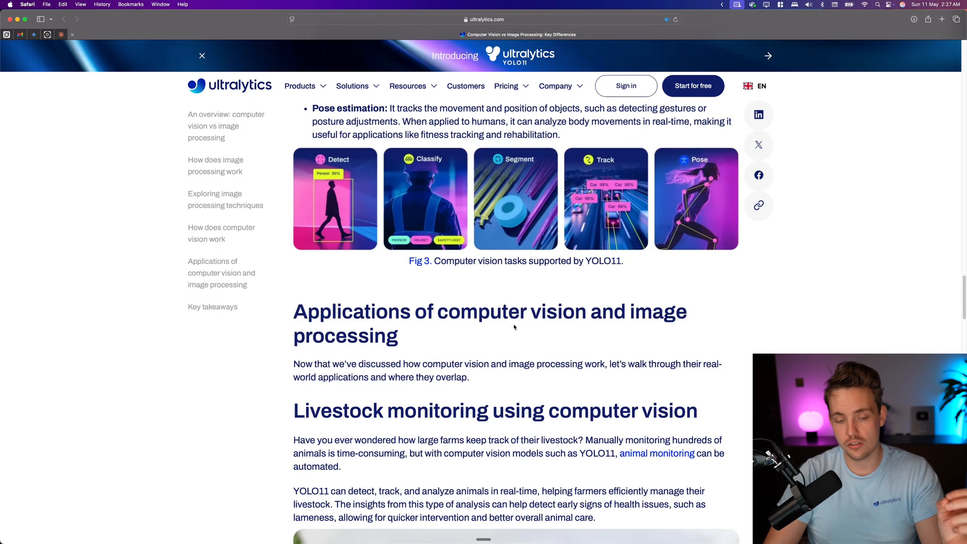
scroll("down", 3)
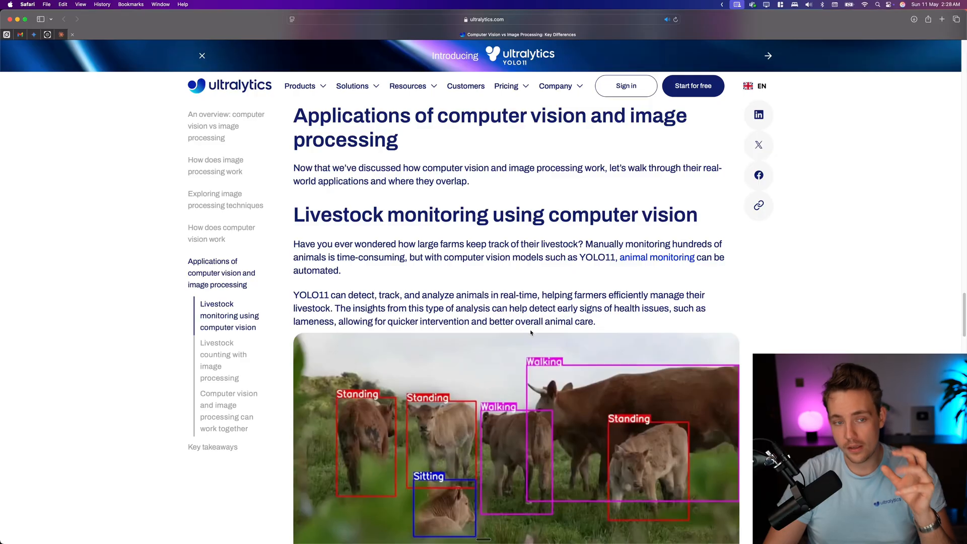
mouse_move(535, 338)
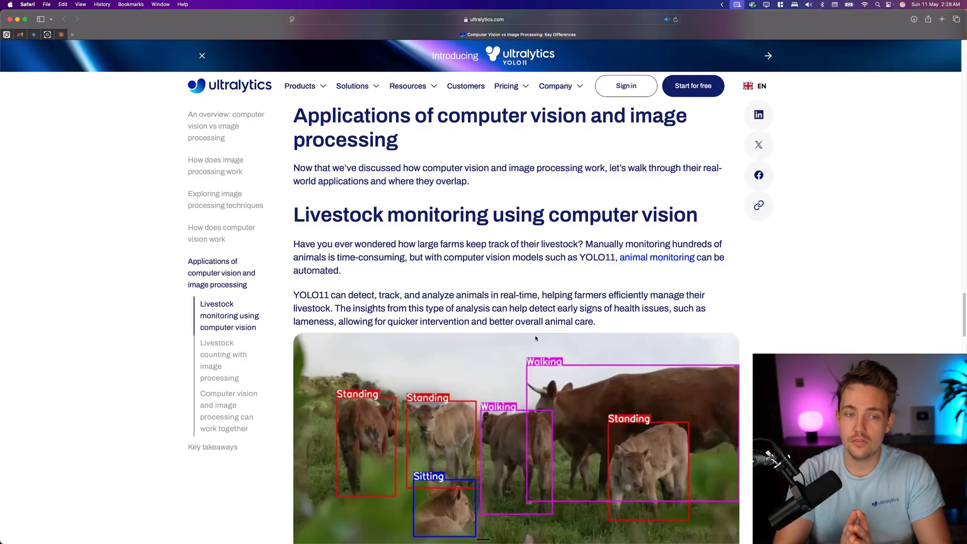
scroll("down", 3)
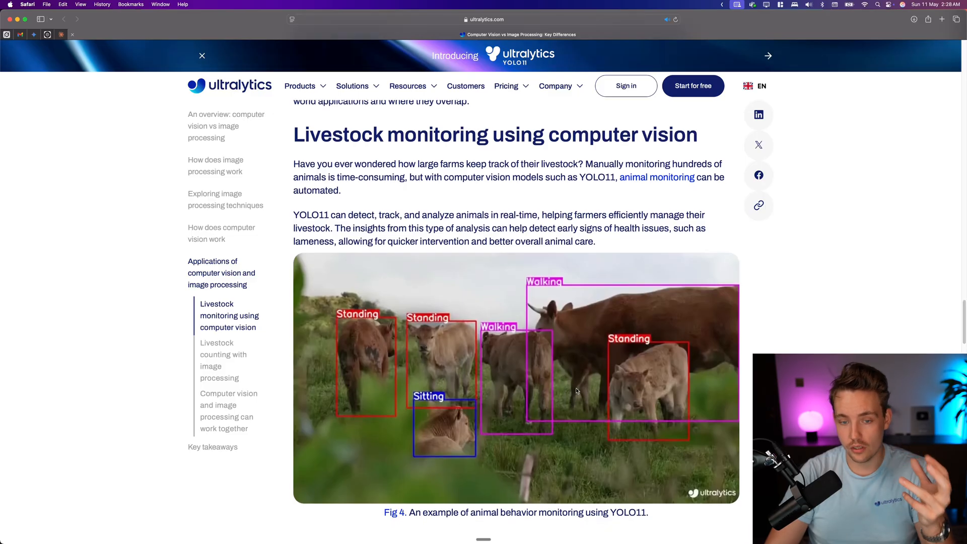
mouse_move(394, 350)
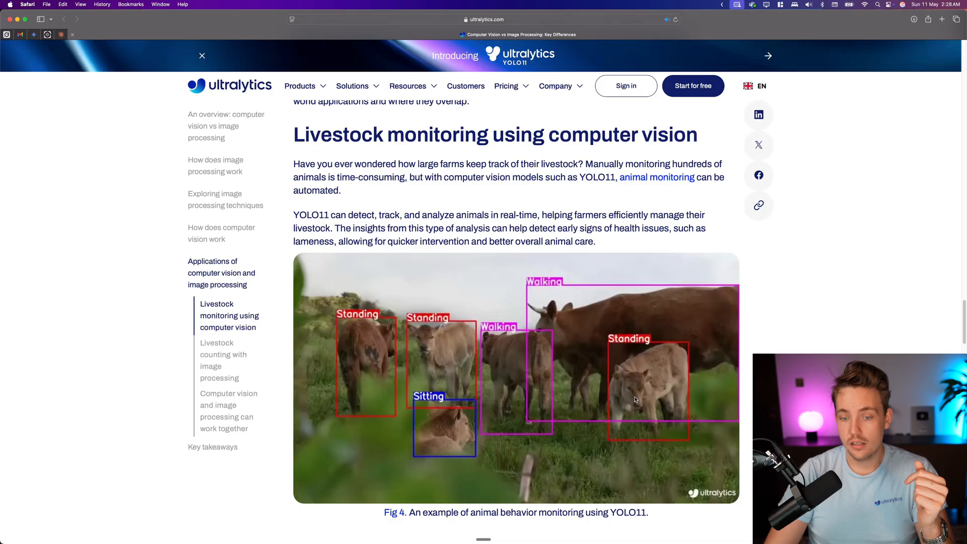
scroll("down", 3)
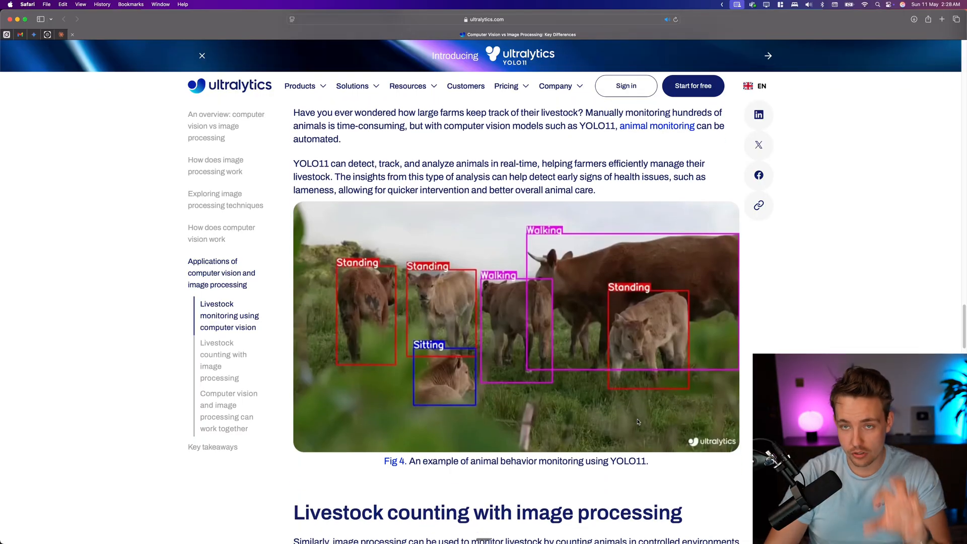
scroll("down", 3)
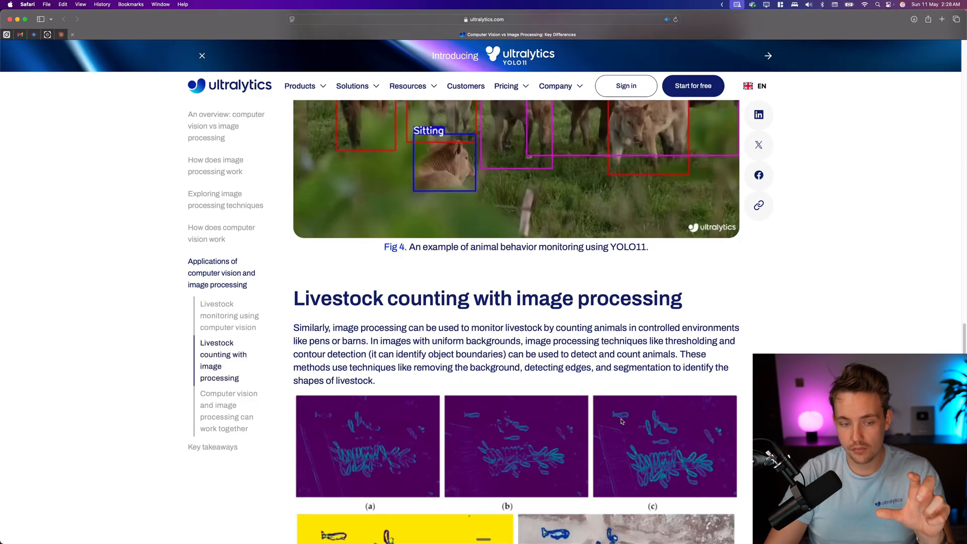
scroll("down", 3)
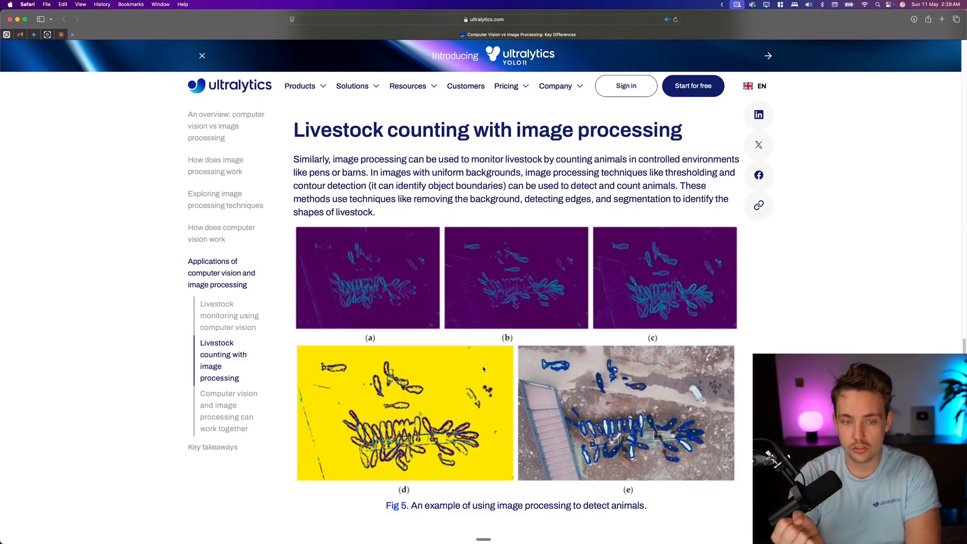
mouse_move(542, 416)
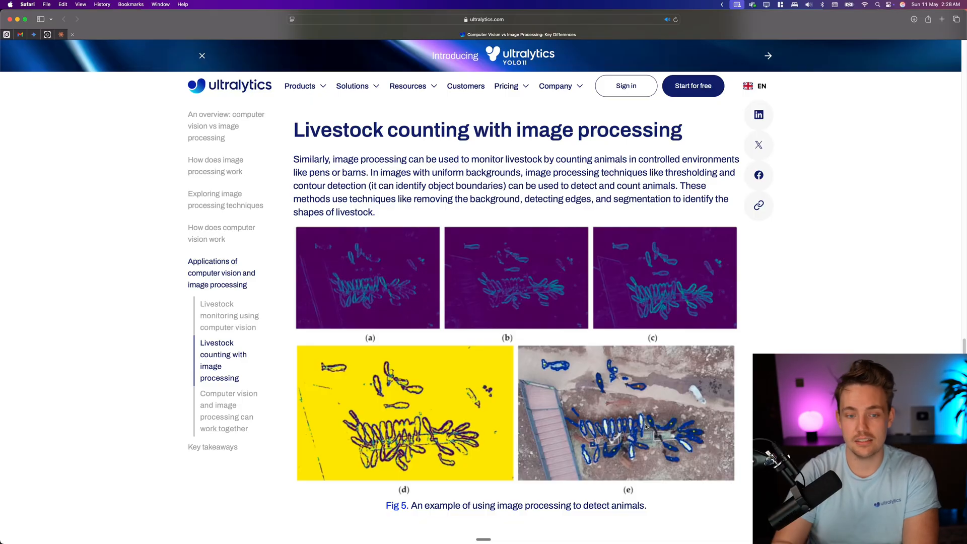
scroll("up", 3)
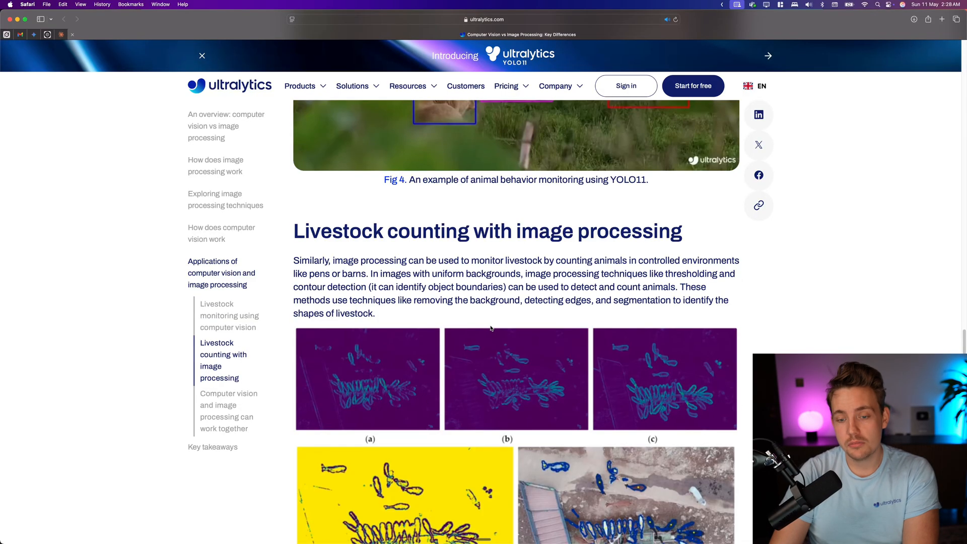
scroll("down", 3)
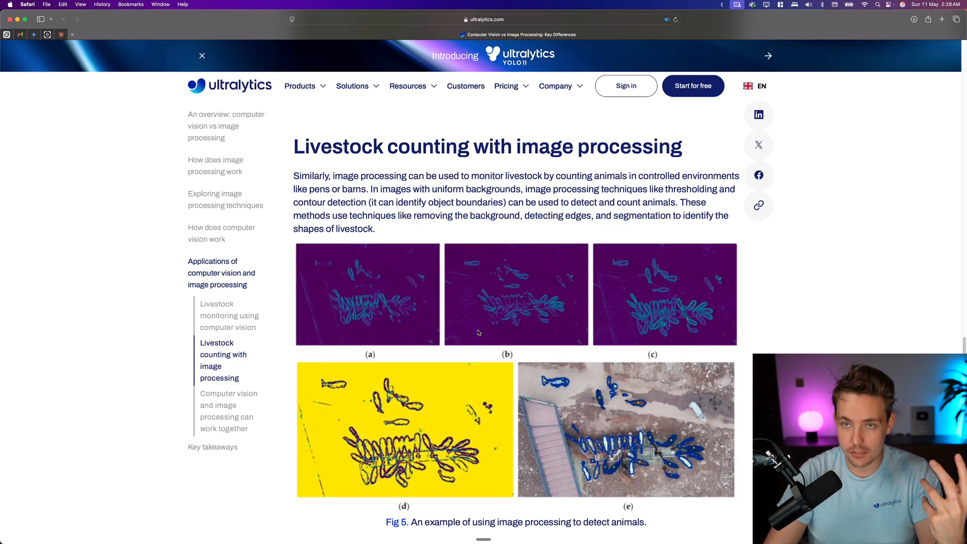
scroll("down", 3)
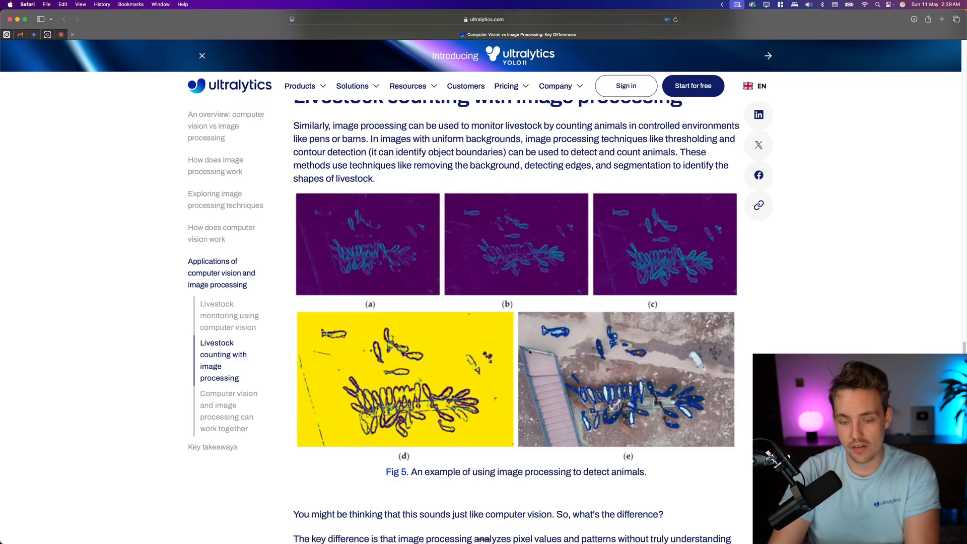
mouse_move(538, 362)
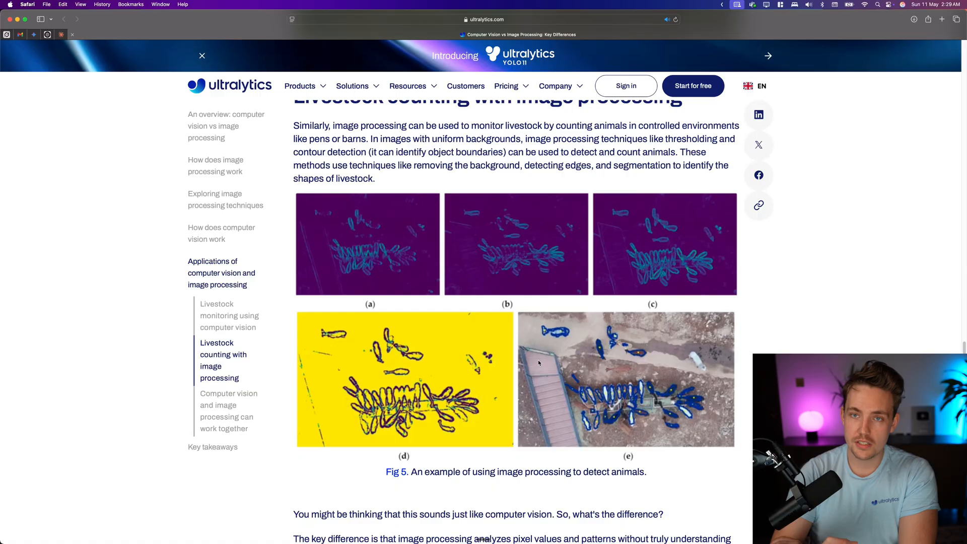
scroll("down", 3)
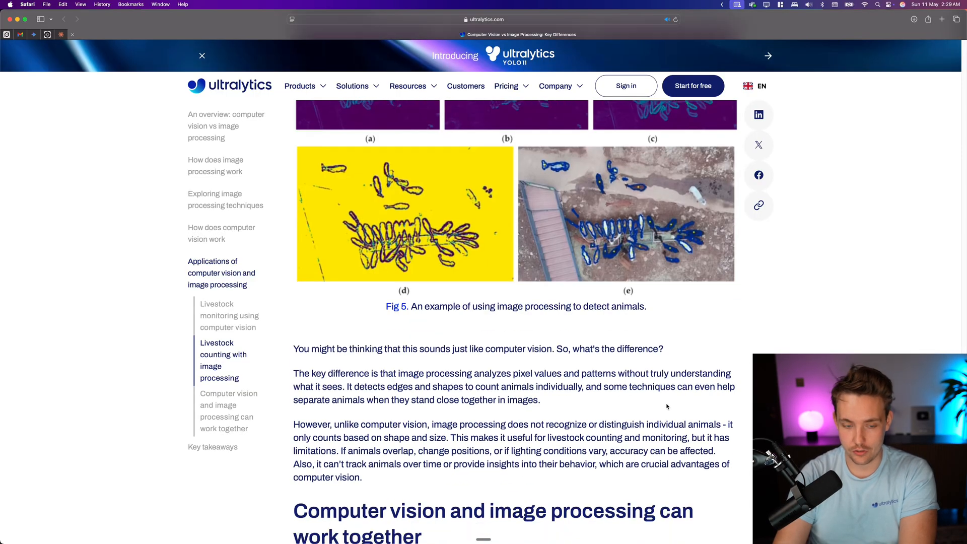
scroll("down", 3)
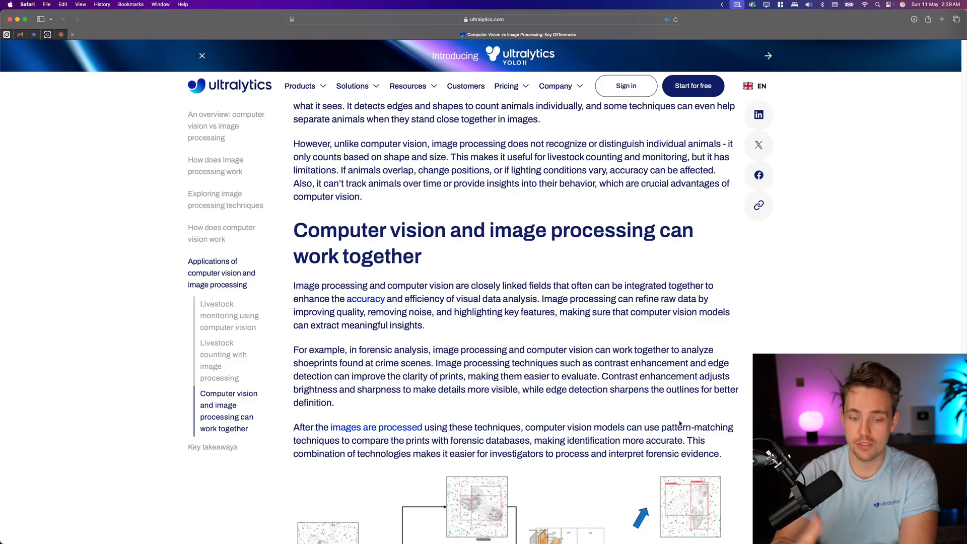
scroll("down", 3)
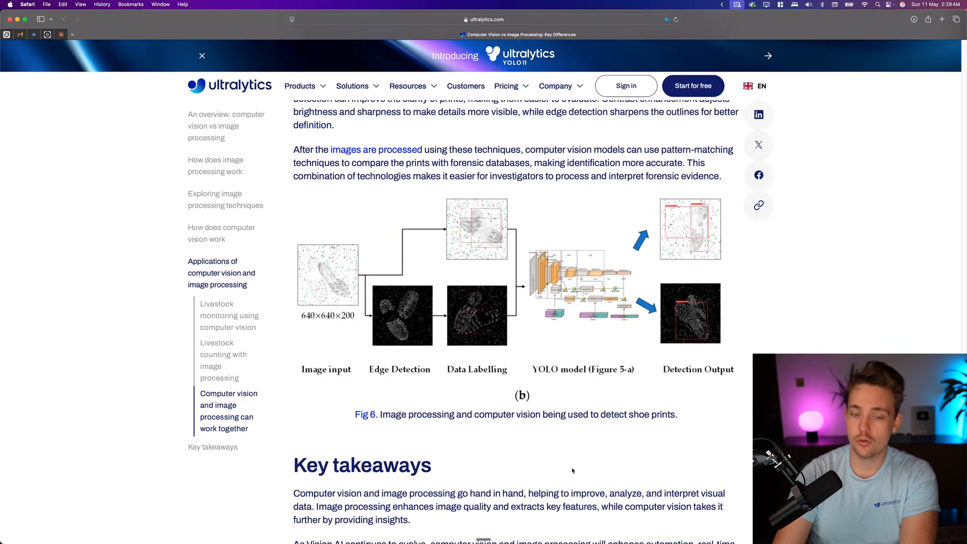
mouse_move(526, 407)
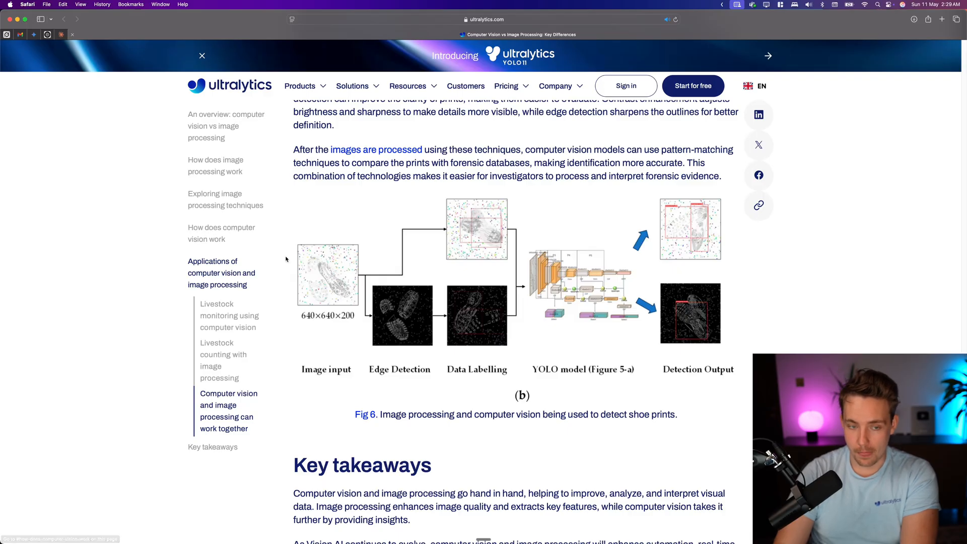
mouse_move(313, 279)
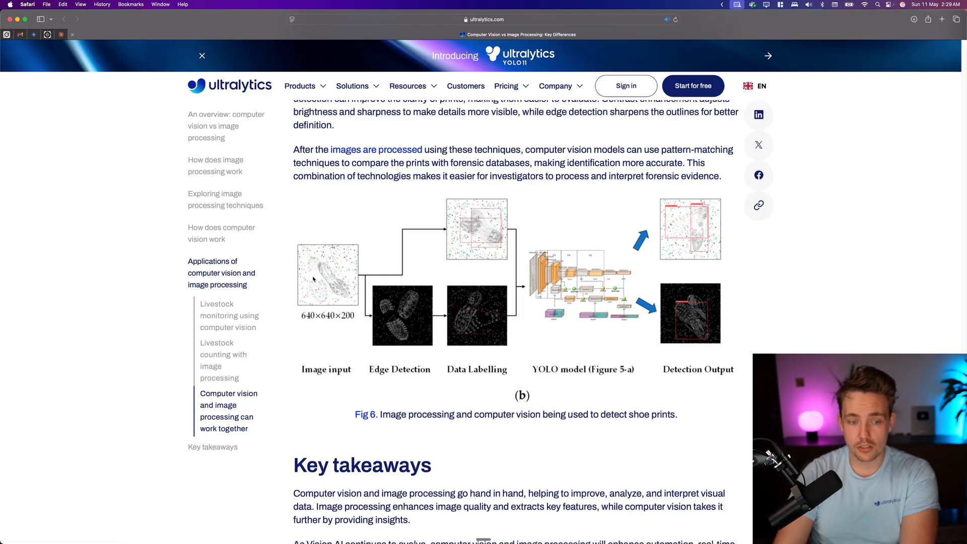
mouse_move(421, 325)
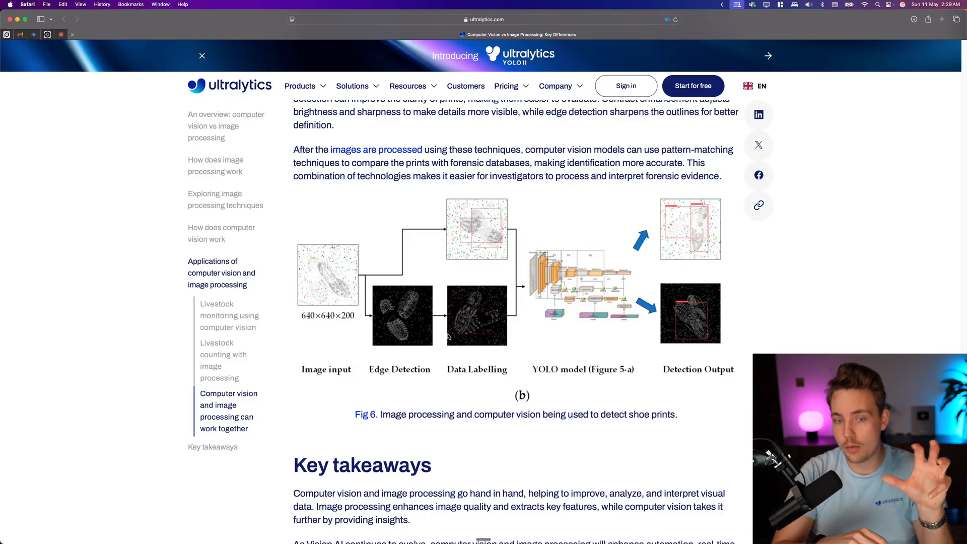
mouse_move(456, 207)
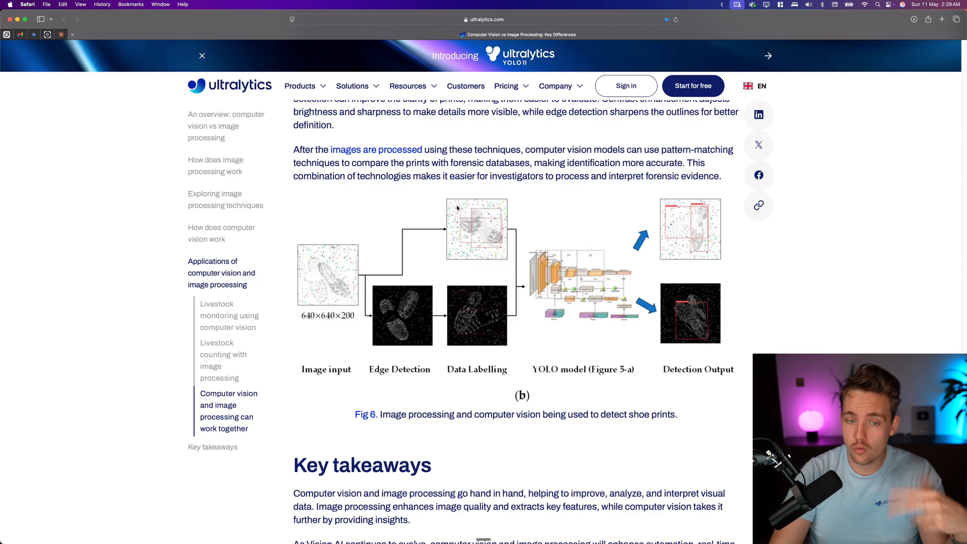
mouse_move(509, 344)
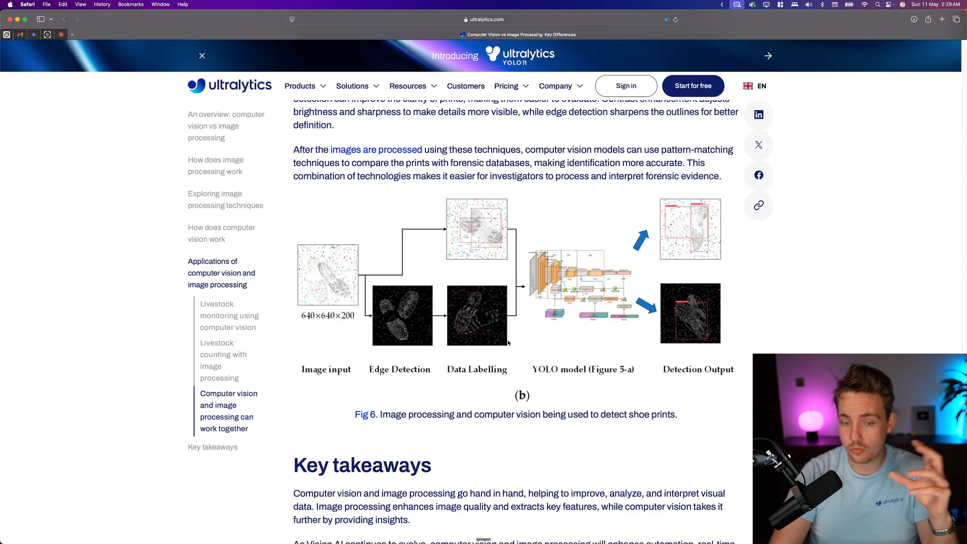
mouse_move(523, 338)
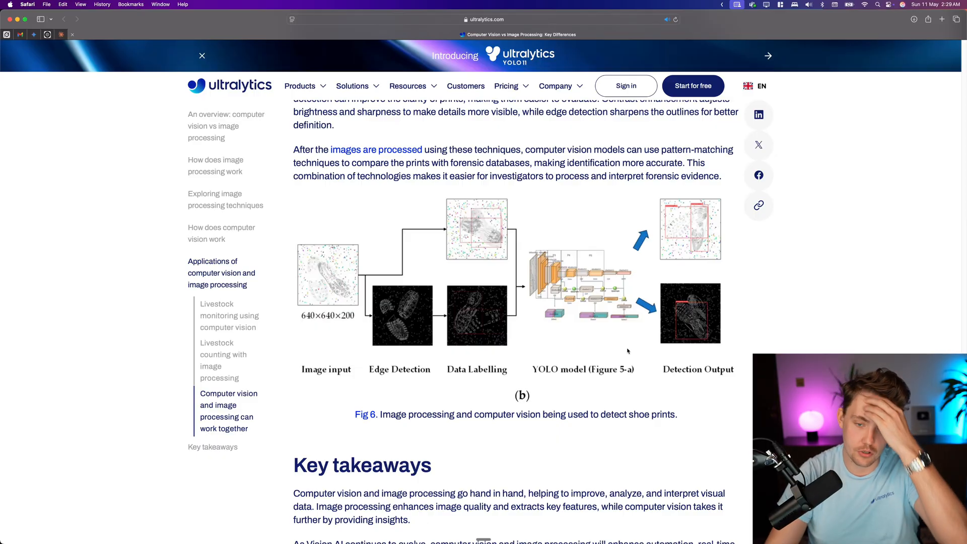
mouse_move(616, 347)
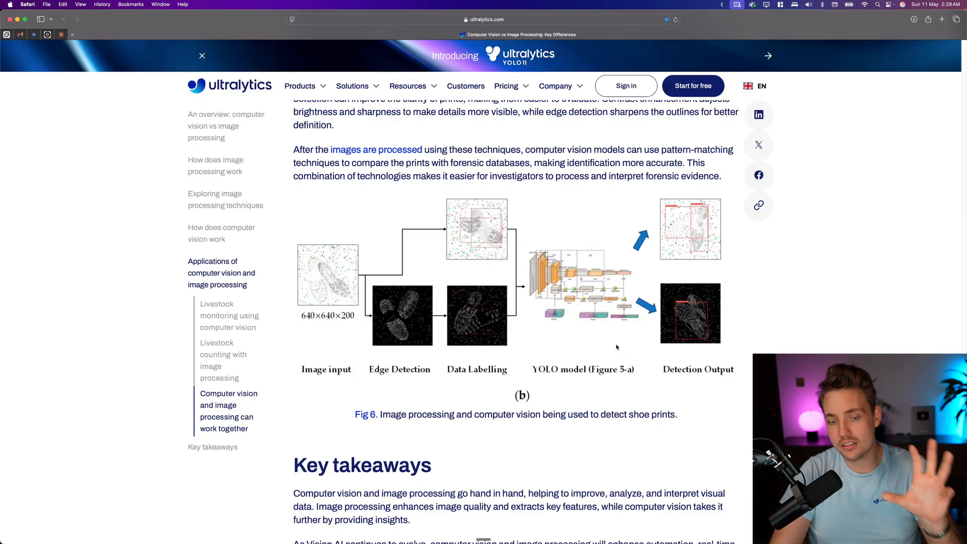
mouse_move(620, 285)
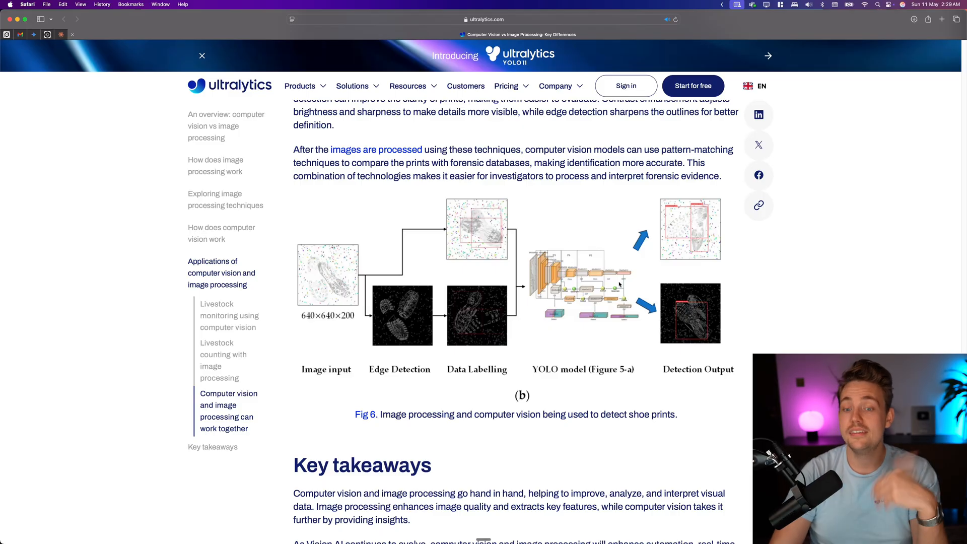
mouse_move(671, 314)
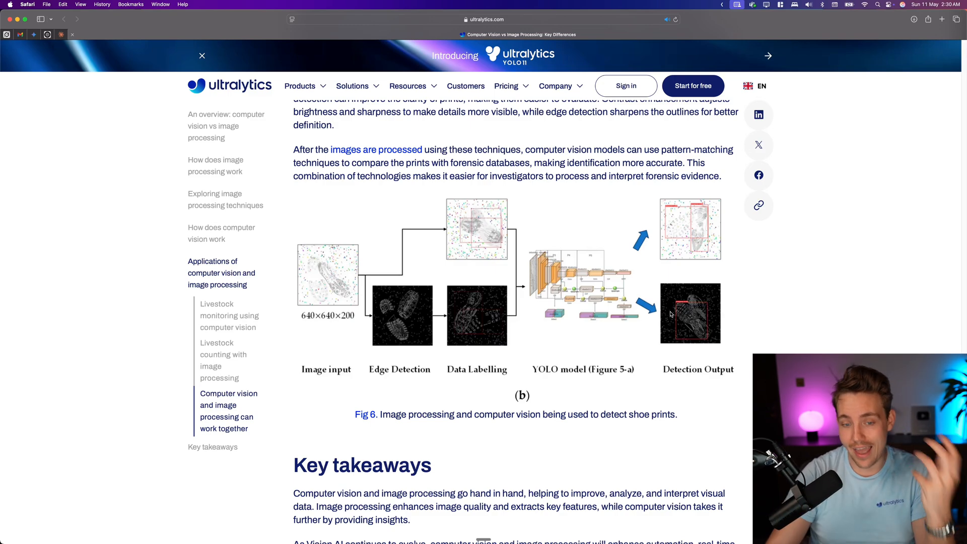
scroll("down", 3)
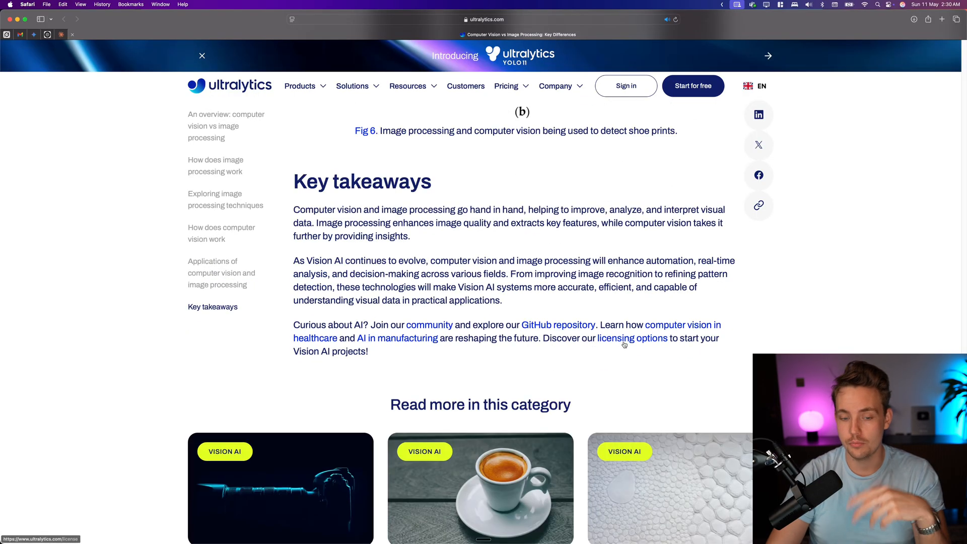
scroll("up", 3)
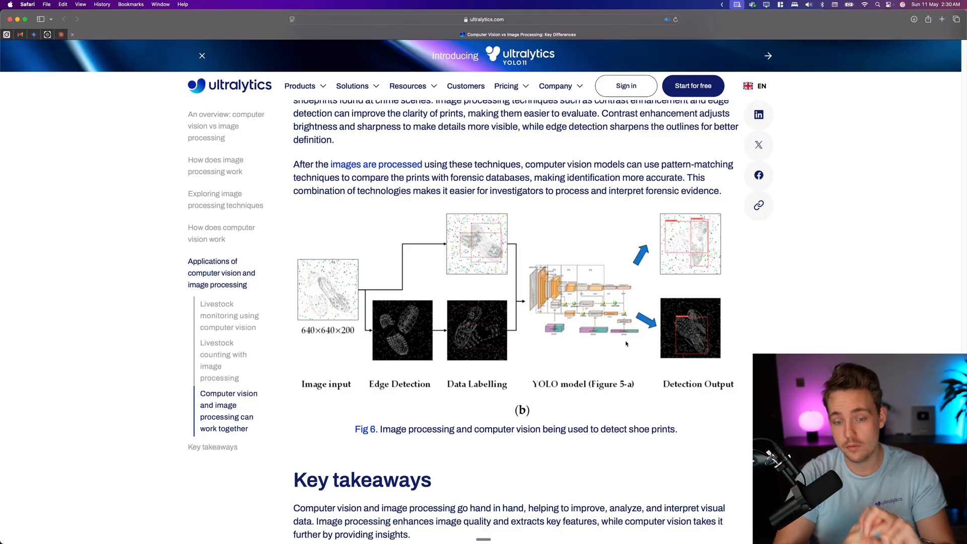
mouse_move(563, 358)
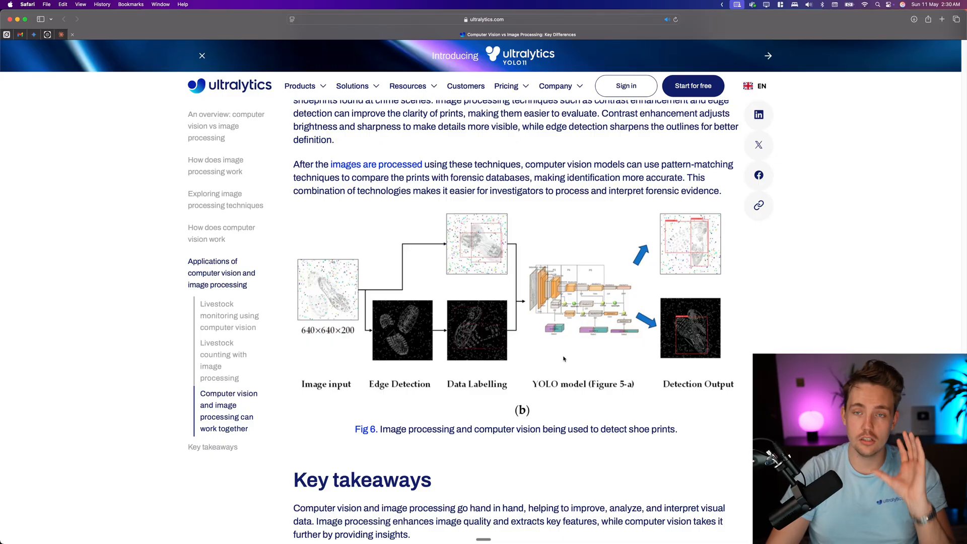
mouse_move(478, 303)
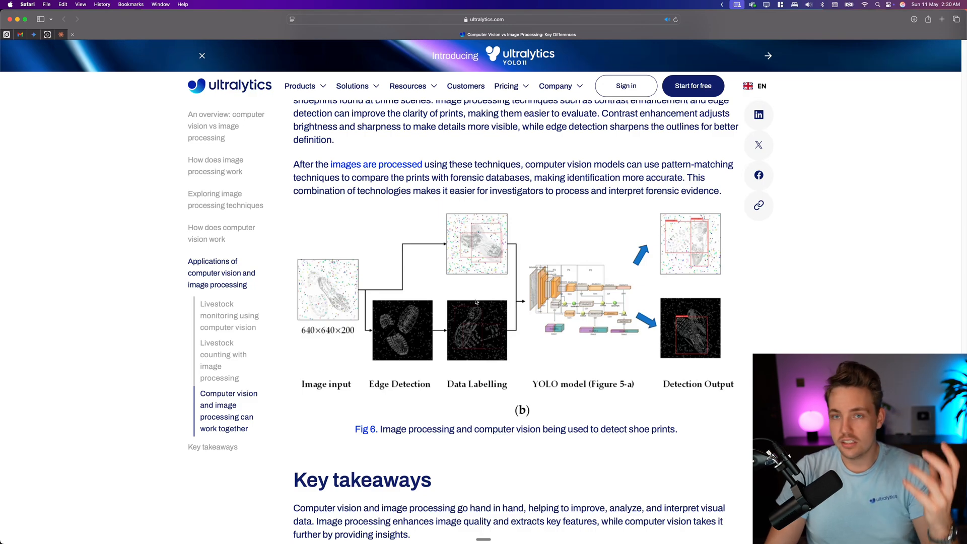
mouse_move(500, 308)
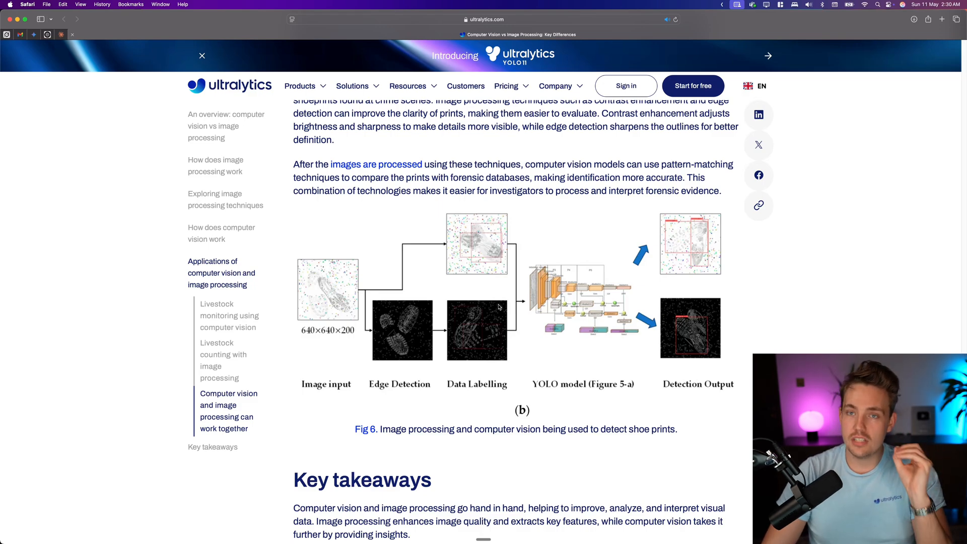